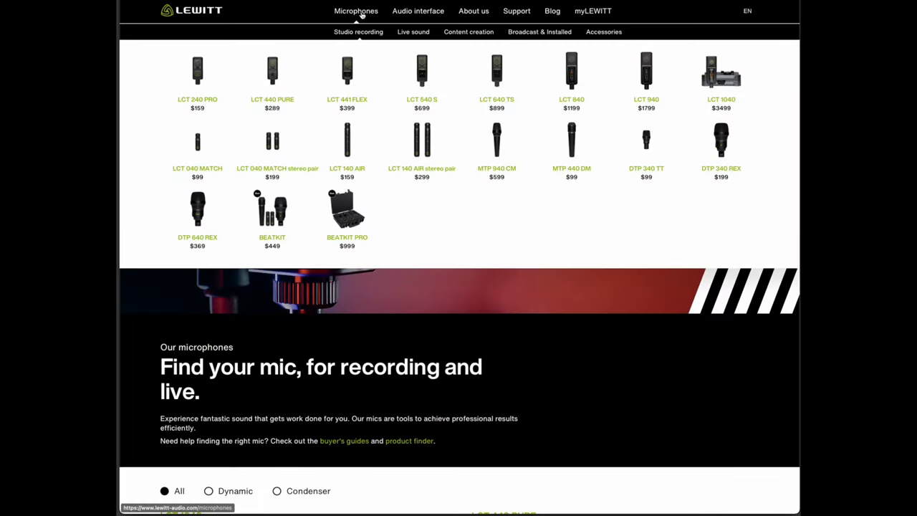
mouse_move(496, 167)
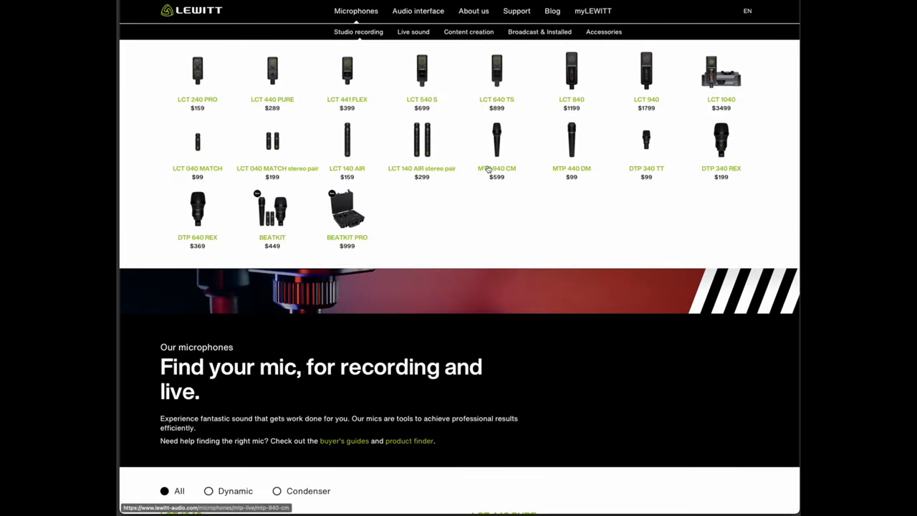
mouse_move(513, 173)
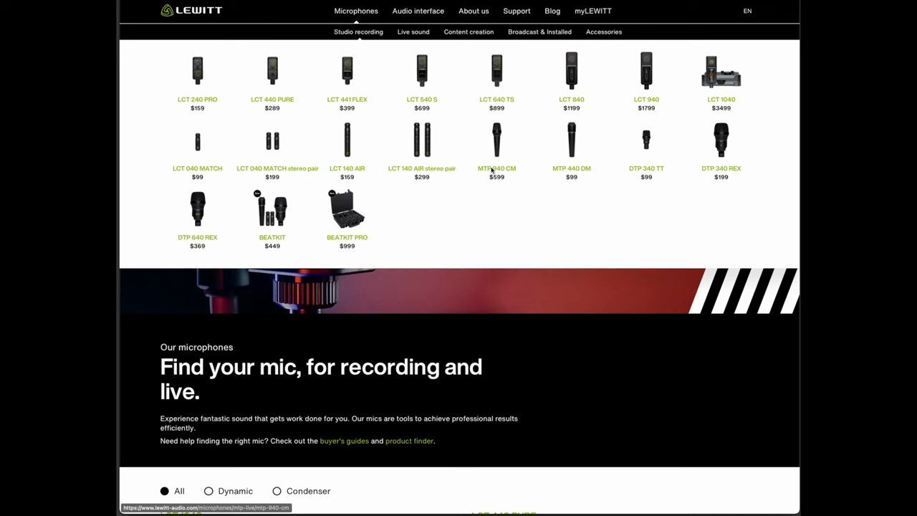
Show the MTP 940 CM product page with its $599 price and a second gallery photo.
click(496, 140)
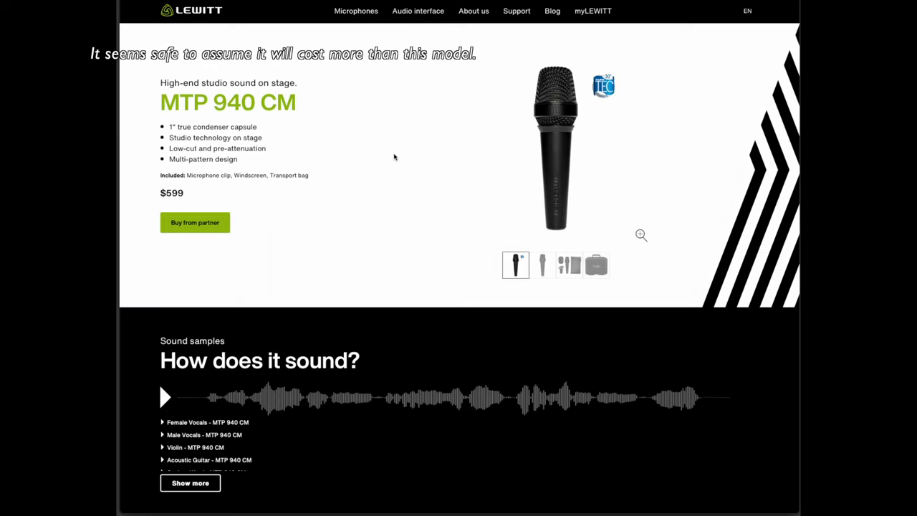
click(542, 265)
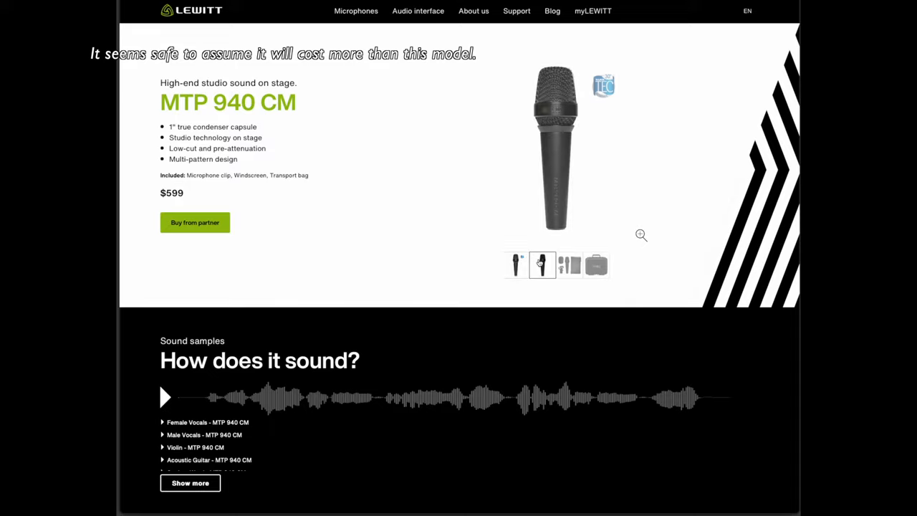